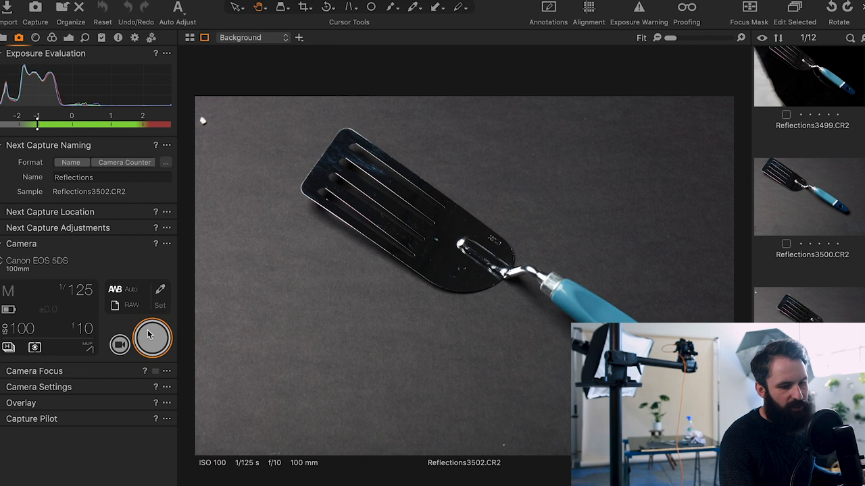
Take a new tethered shot of the spatula, Reflections3503, to inspect its highlight lines
left_click(151, 338)
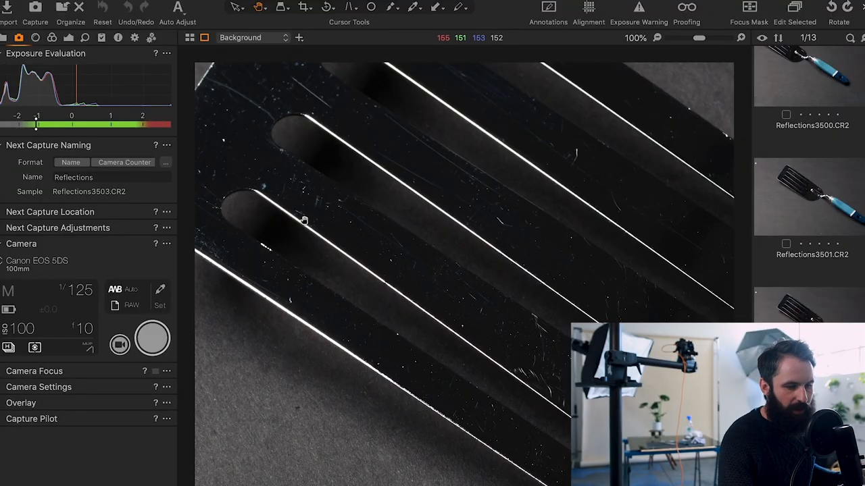
mouse_move(365, 269)
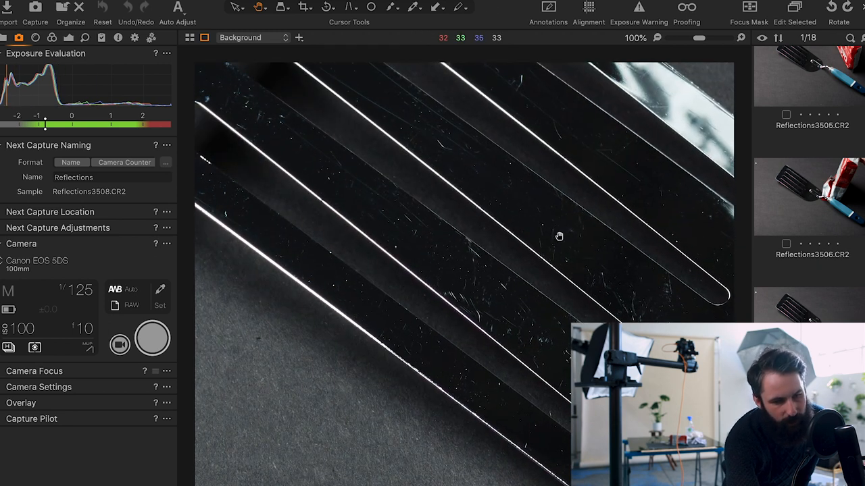
left_click(640, 37)
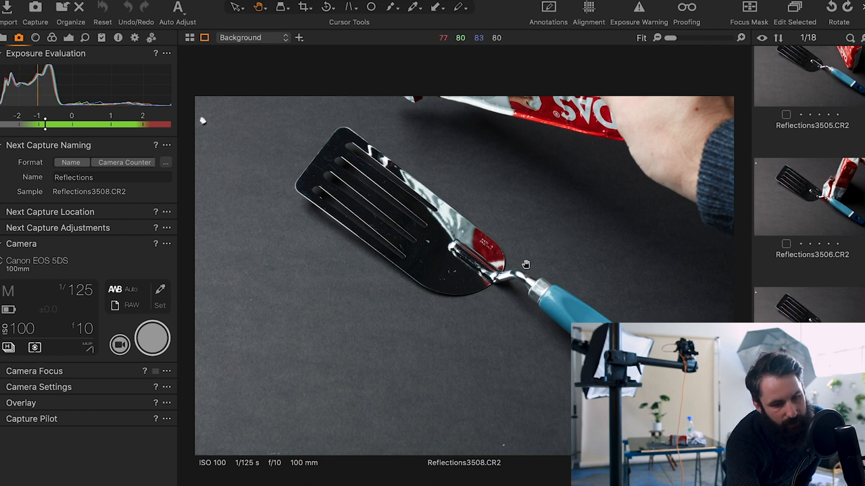
mouse_move(577, 221)
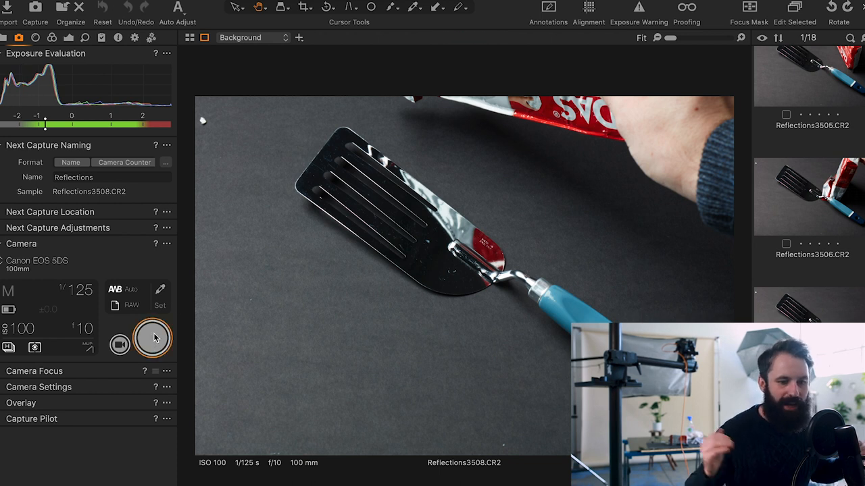
Capture Reflections3509 with the spatula reading bright white, then view it at Fit
left_click(152, 338)
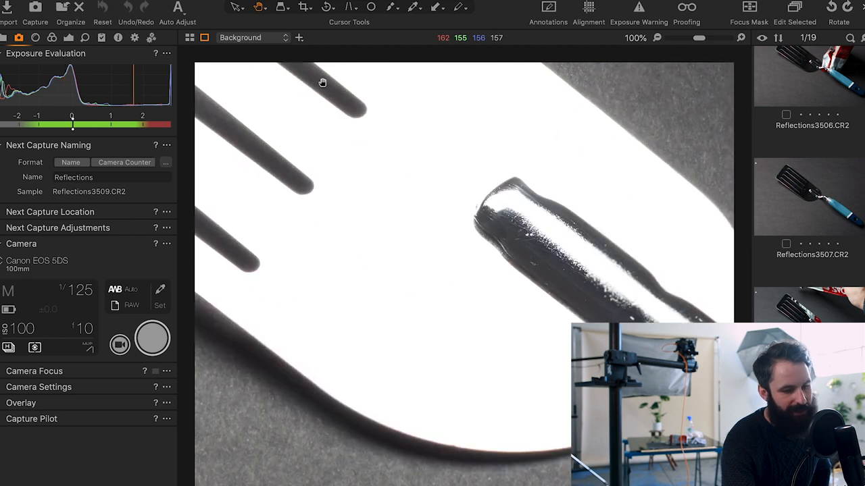
left_click(640, 38)
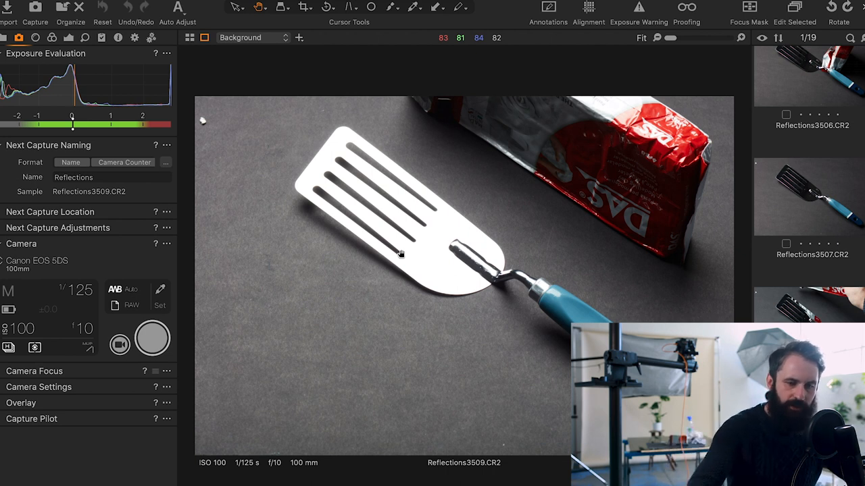
Capture another frame of the white spatula beside the red packet
left_click(151, 337)
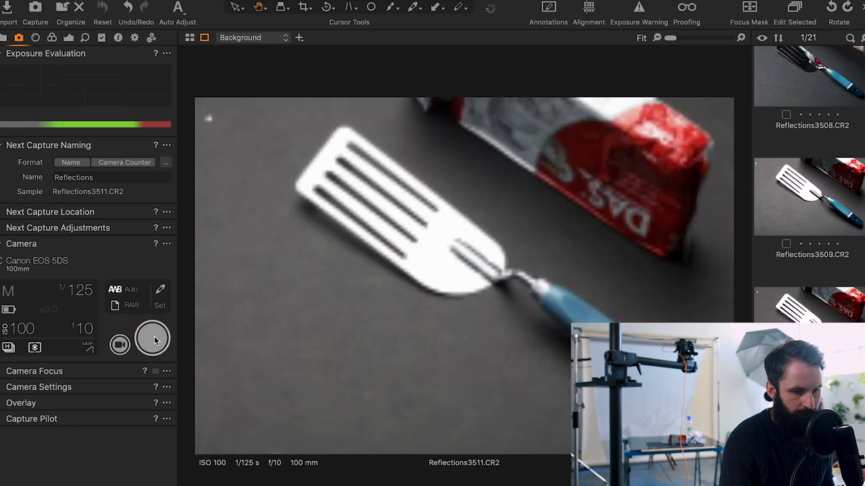
Capture two more tethered frames, reaching Reflections3514 with the spatula in darker grey
left_click(152, 337)
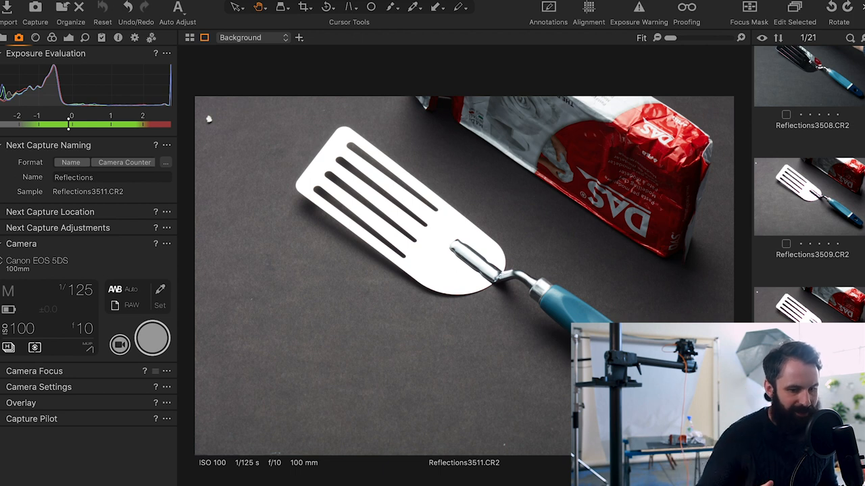
left_click(151, 338)
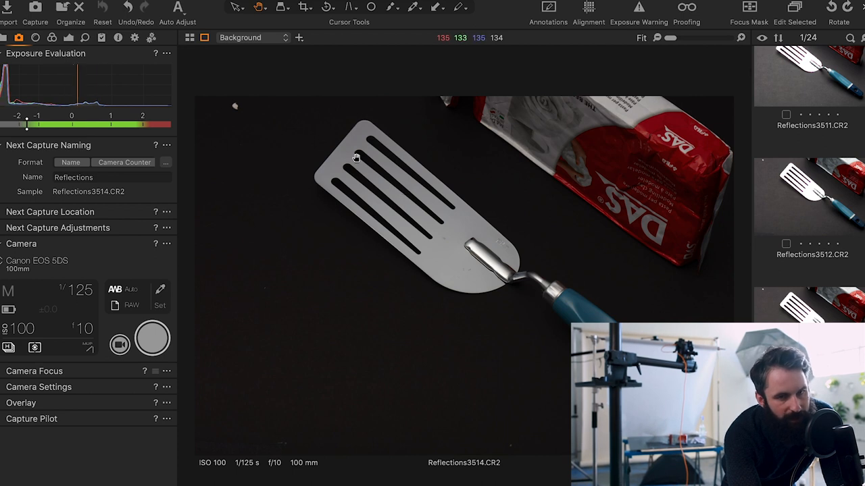
mouse_move(389, 152)
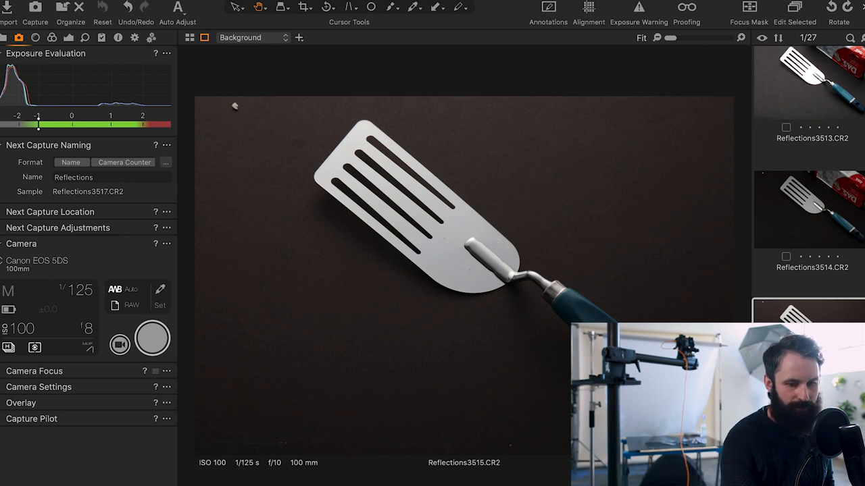
scroll("down", 3)
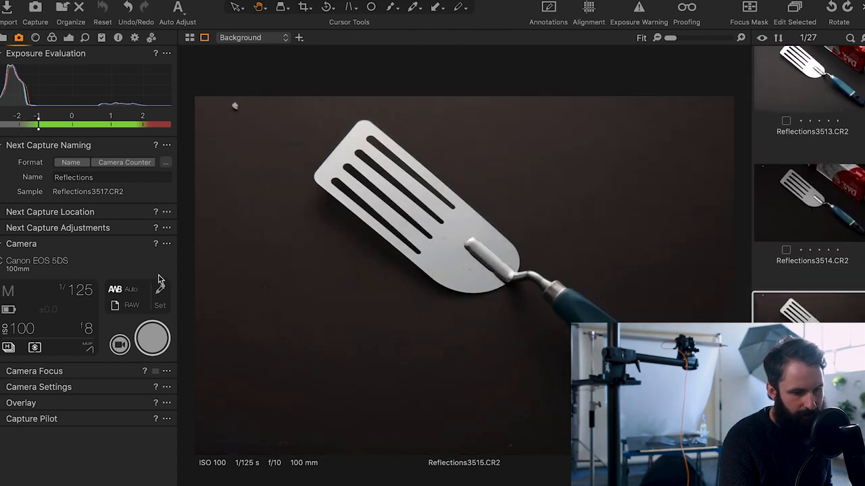
Apply HDR highlight 30, shadow 66, levels 22–242, clarity and structure 42 to Reflections3515
left_click(68, 38)
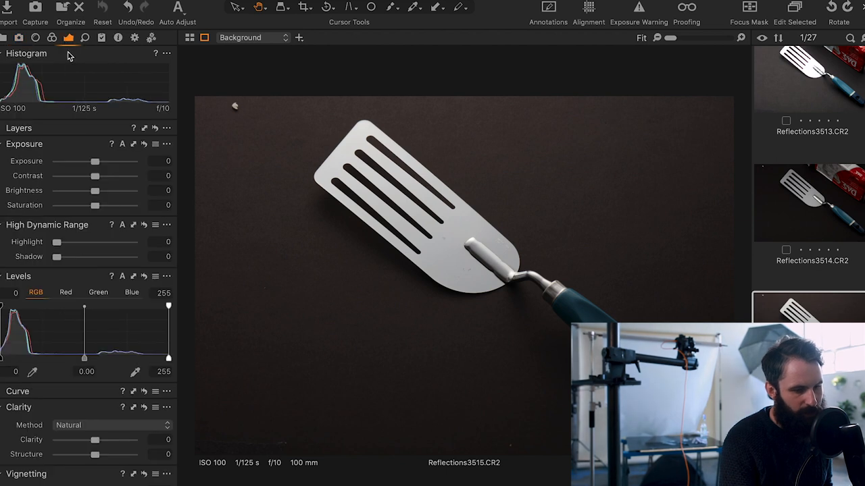
left_click_drag(56, 257, 132, 257)
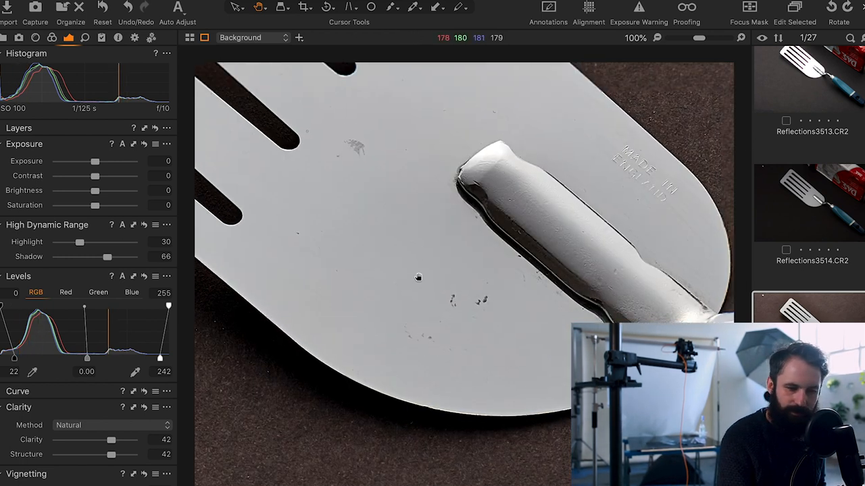
left_click_drag(417, 277, 489, 379)
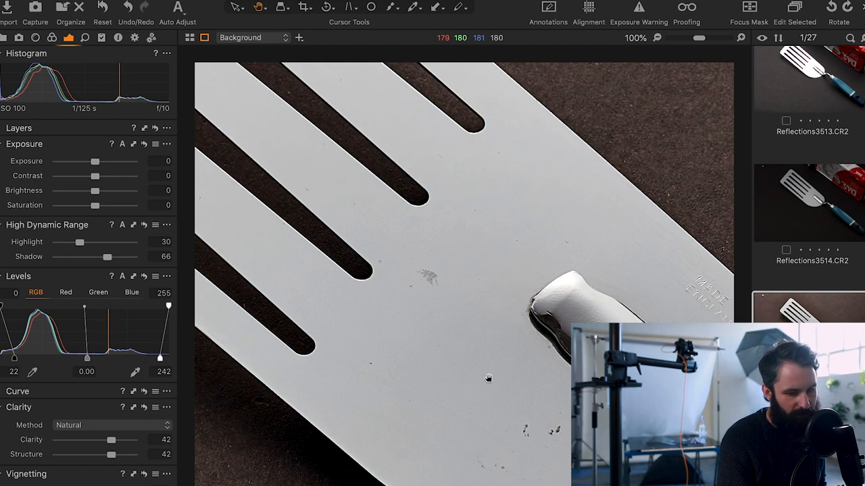